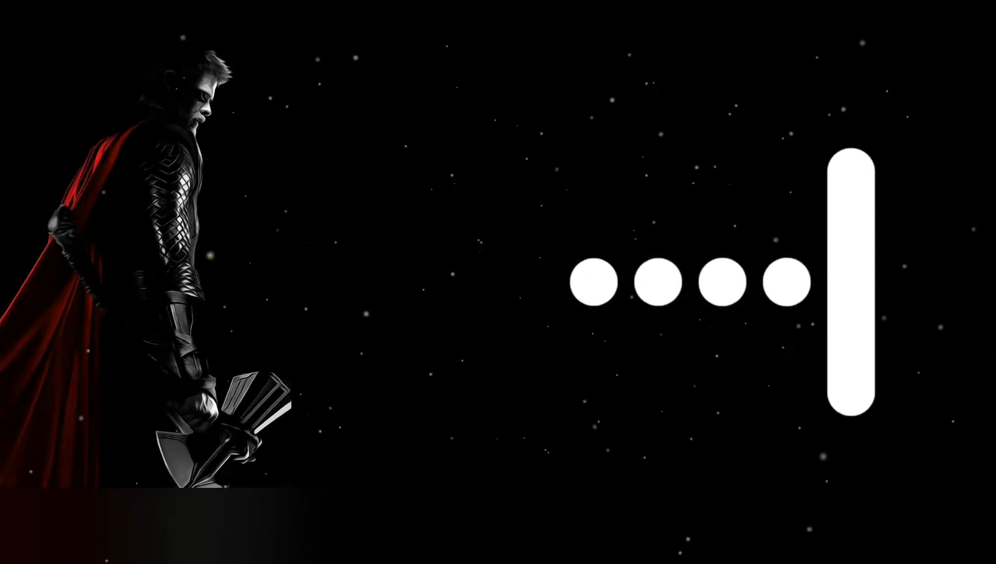
type("•")
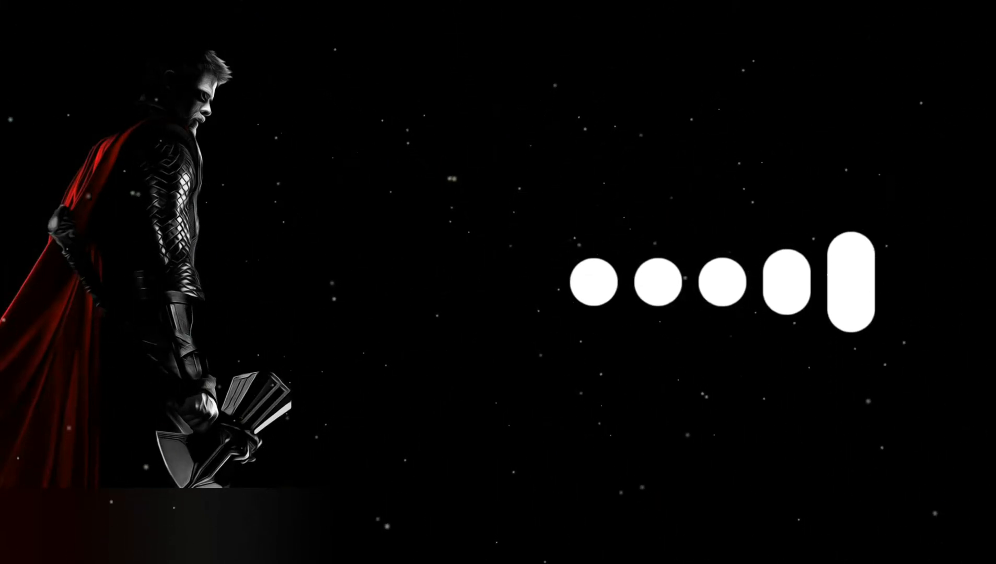